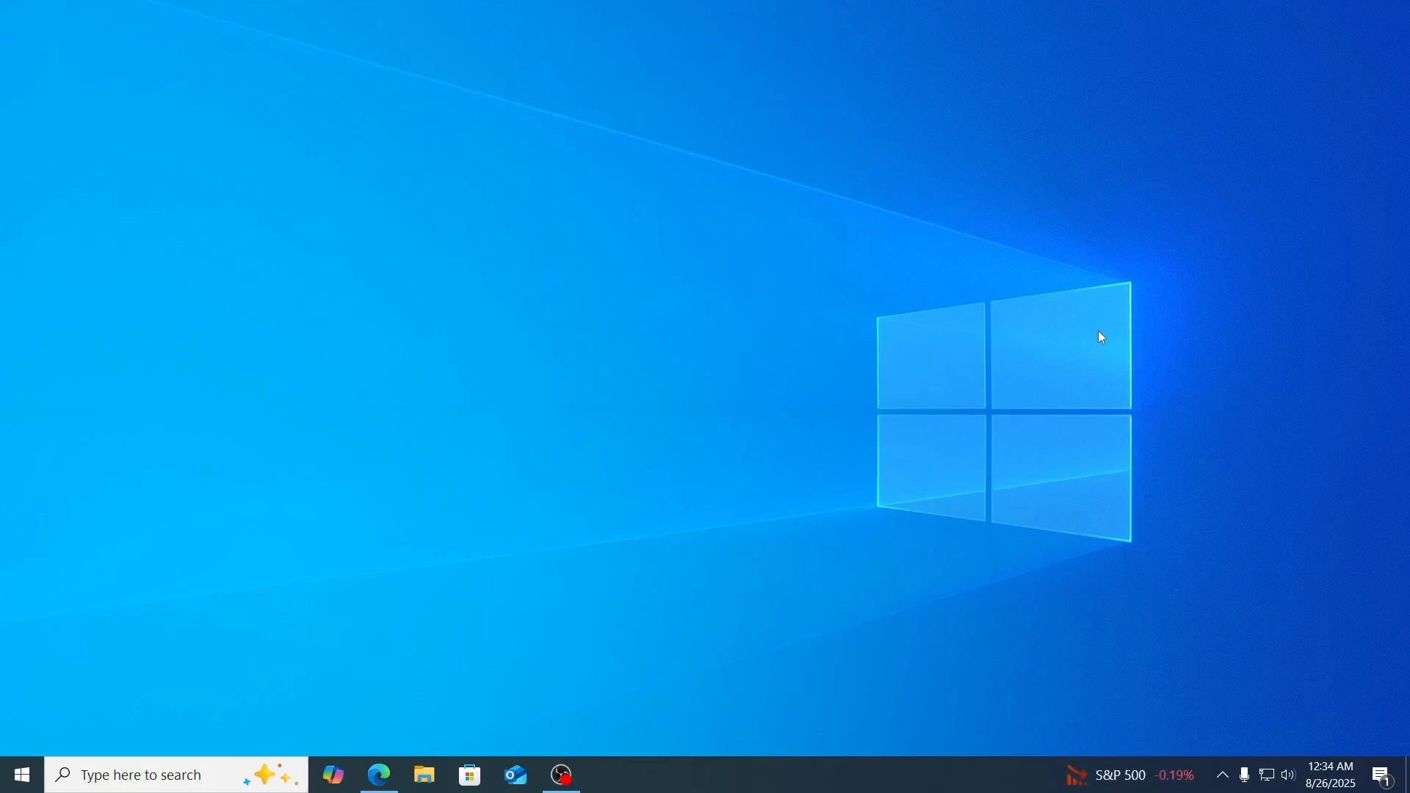
mouse_move(19, 774)
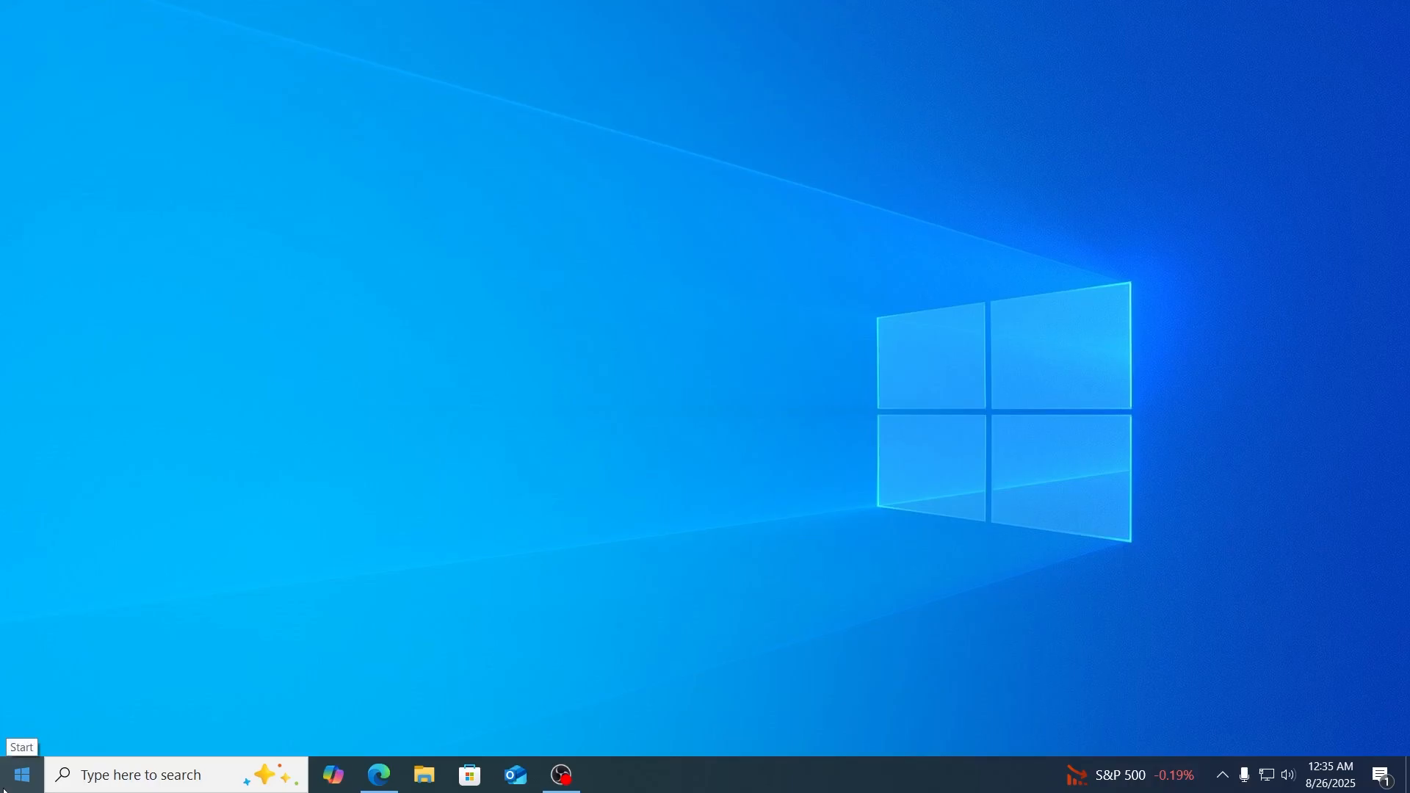
- Launch Device Manager from the Start button's quick link menu
right_click(19, 774)
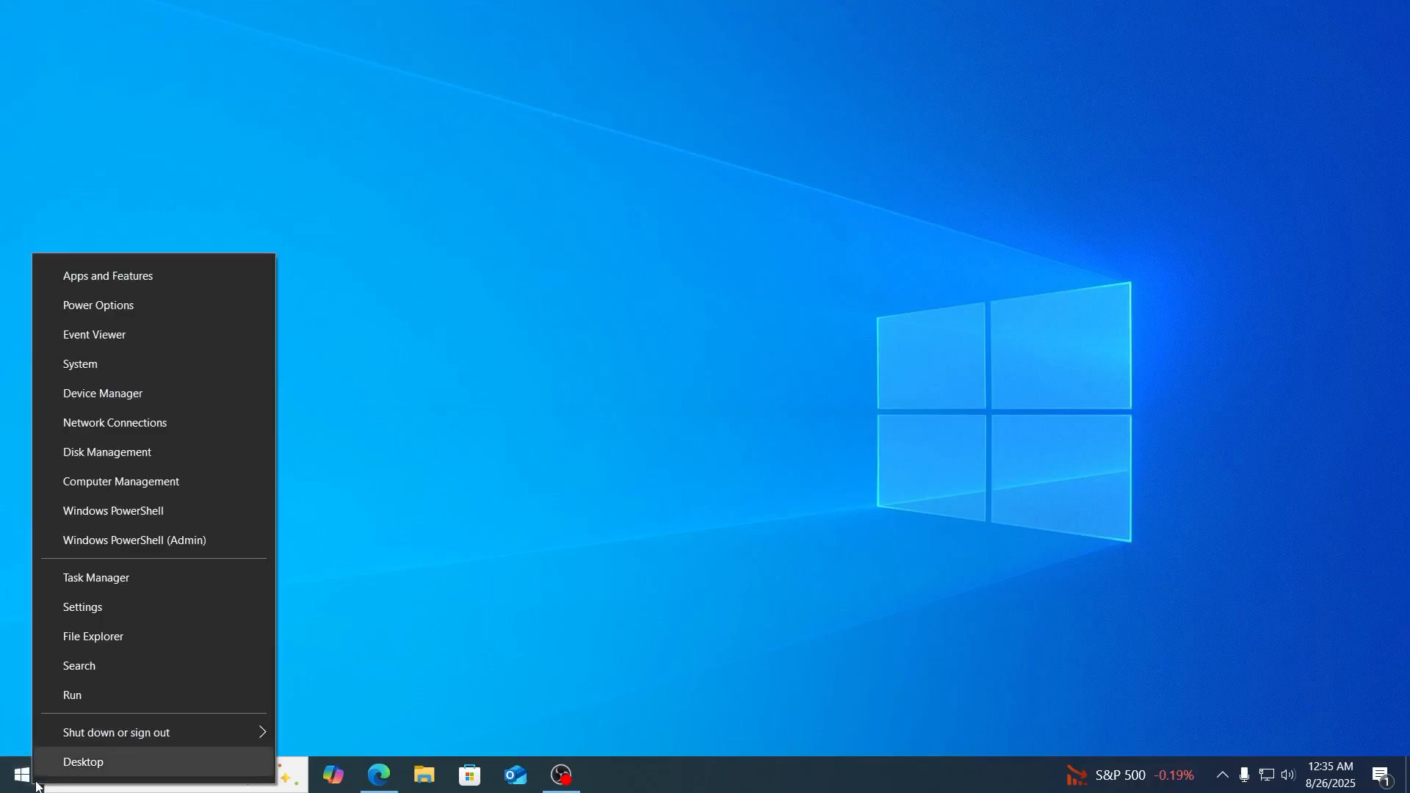
mouse_move(122, 482)
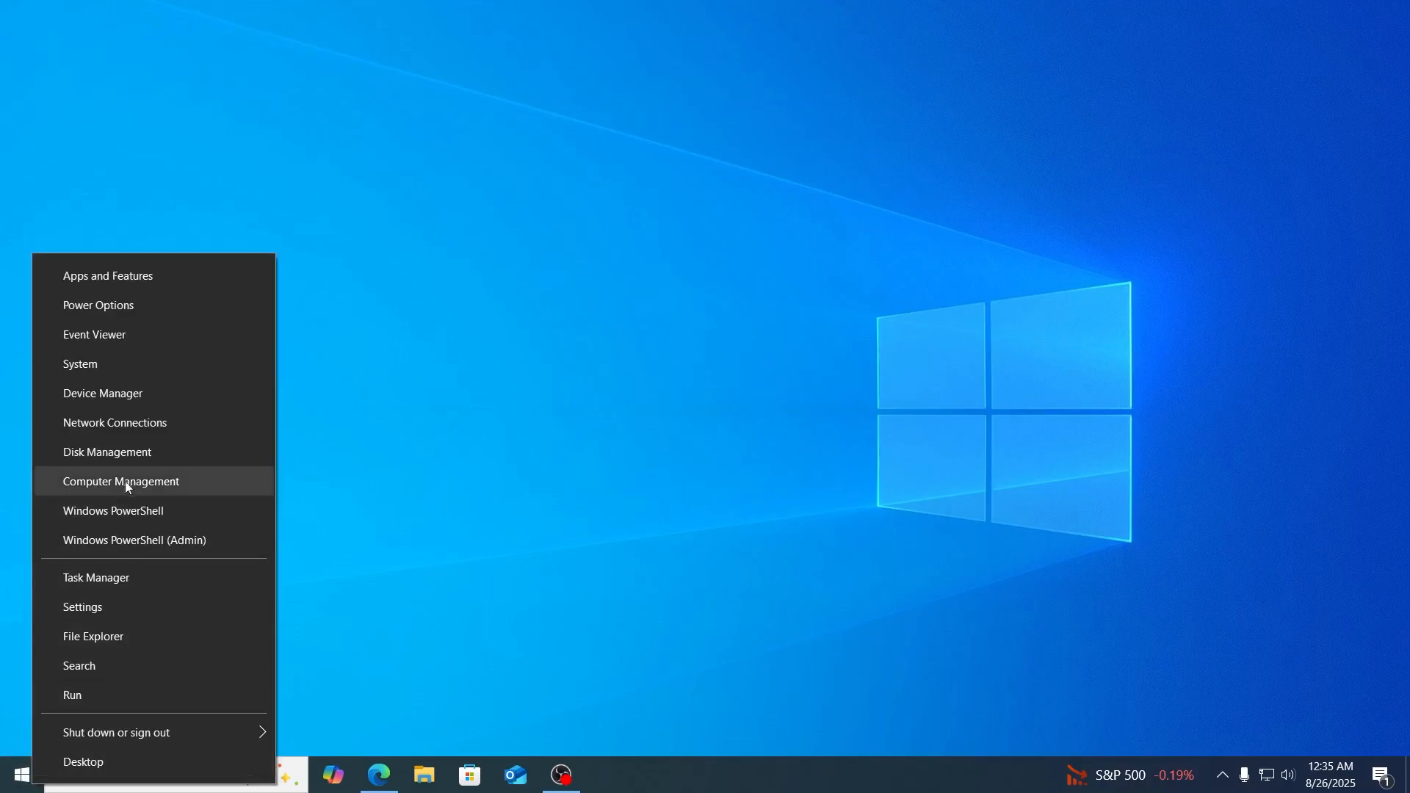
click(101, 393)
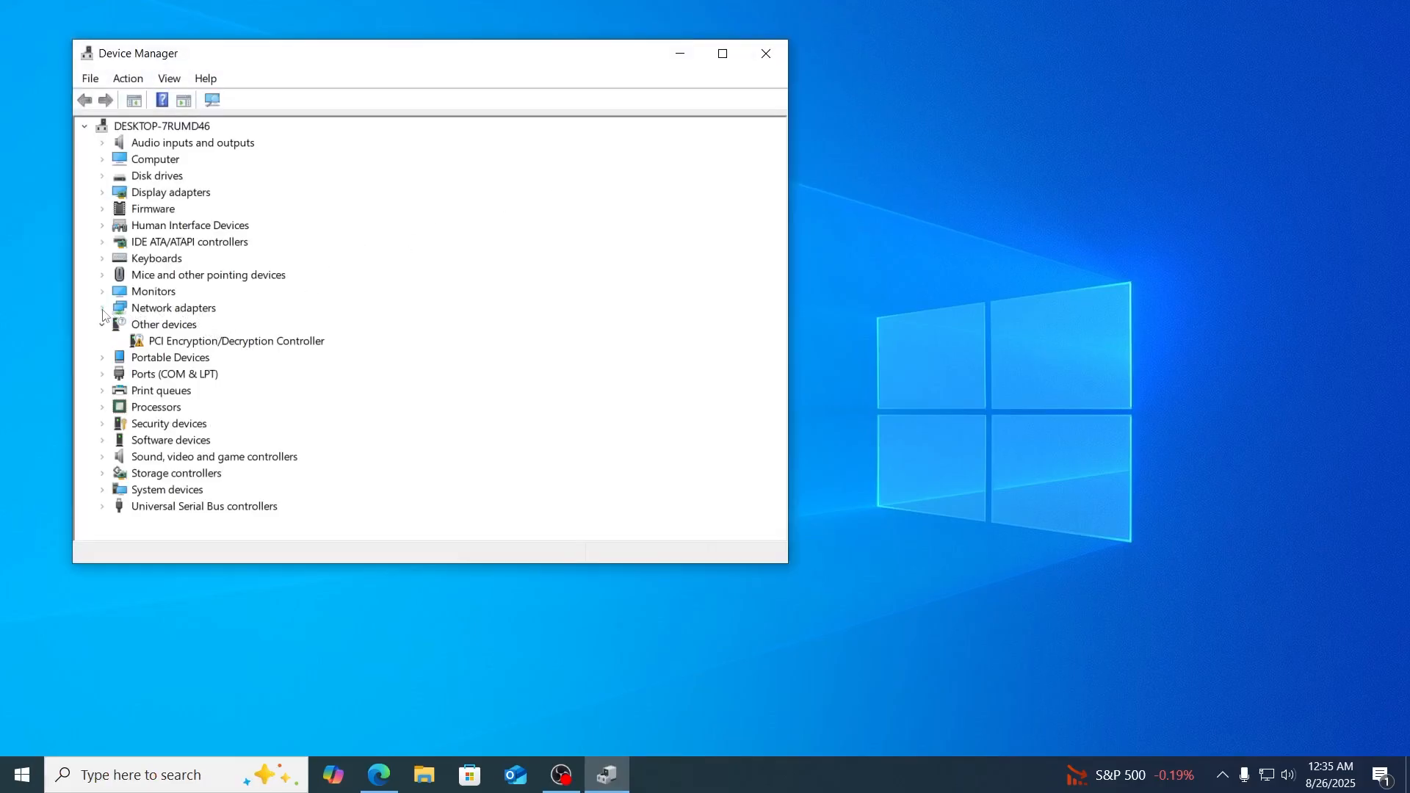
- Expand Network adapters and select the Realtek PCIe GbE Family Controller
click(103, 307)
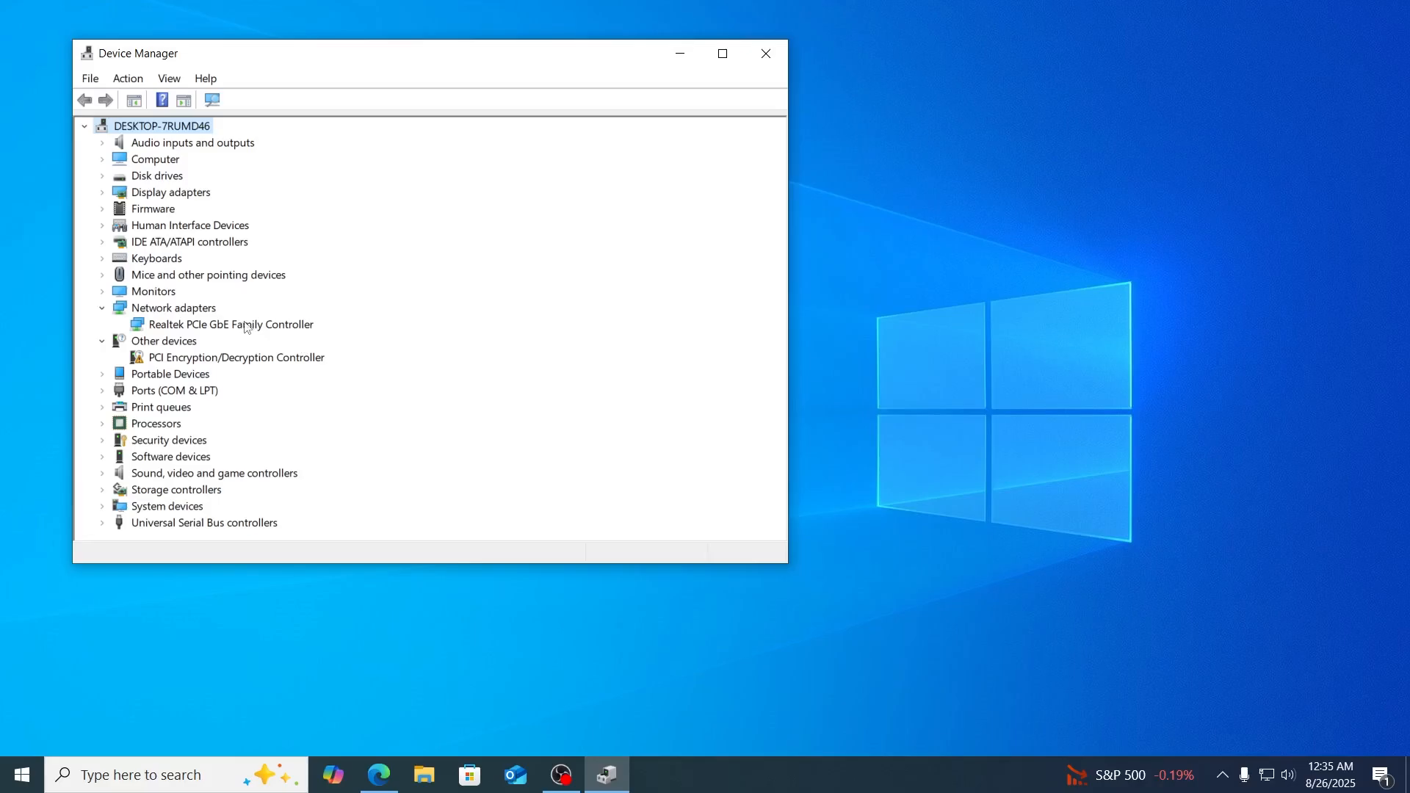
click(230, 323)
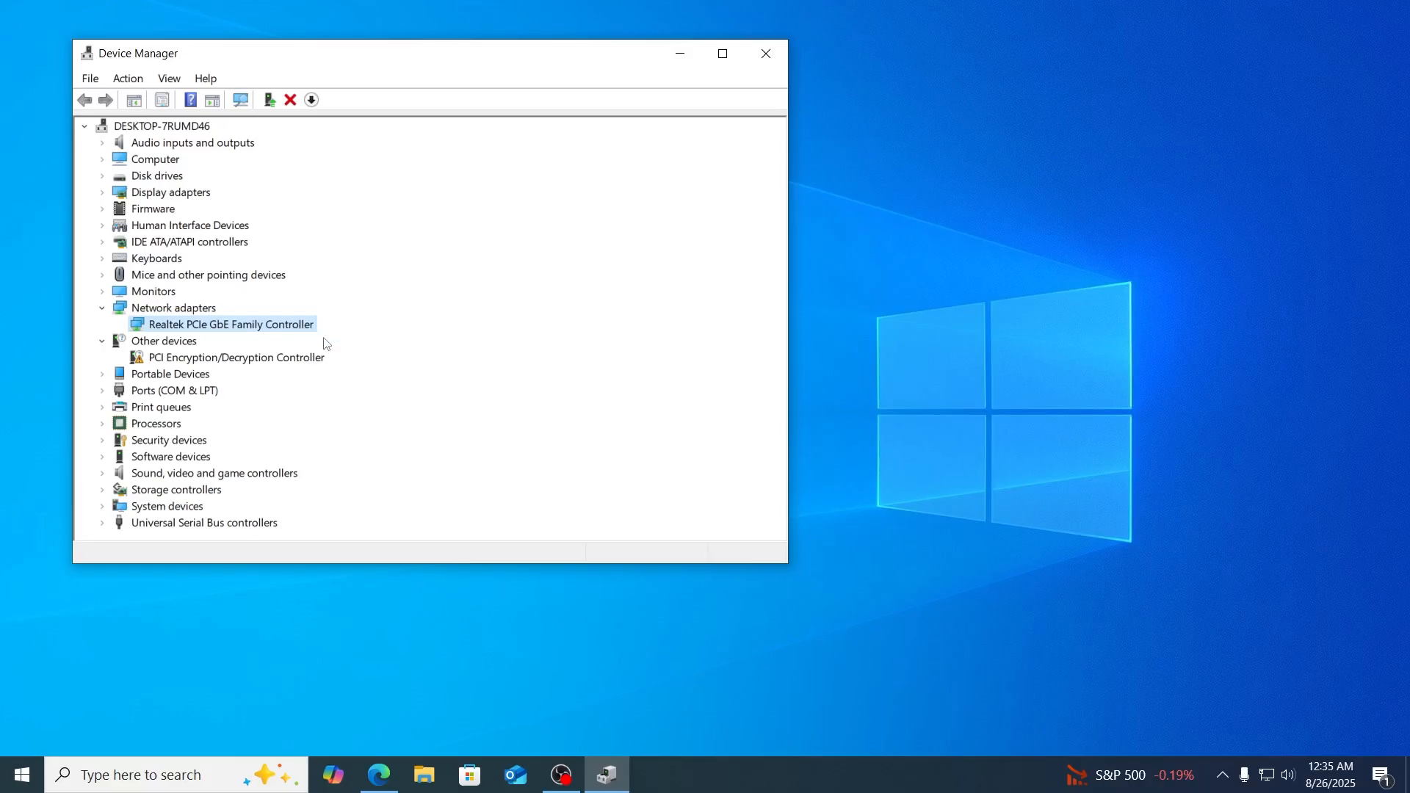
- Uninstall the Realtek PCIe GbE Family Controller and confirm the removal
right_click(229, 323)
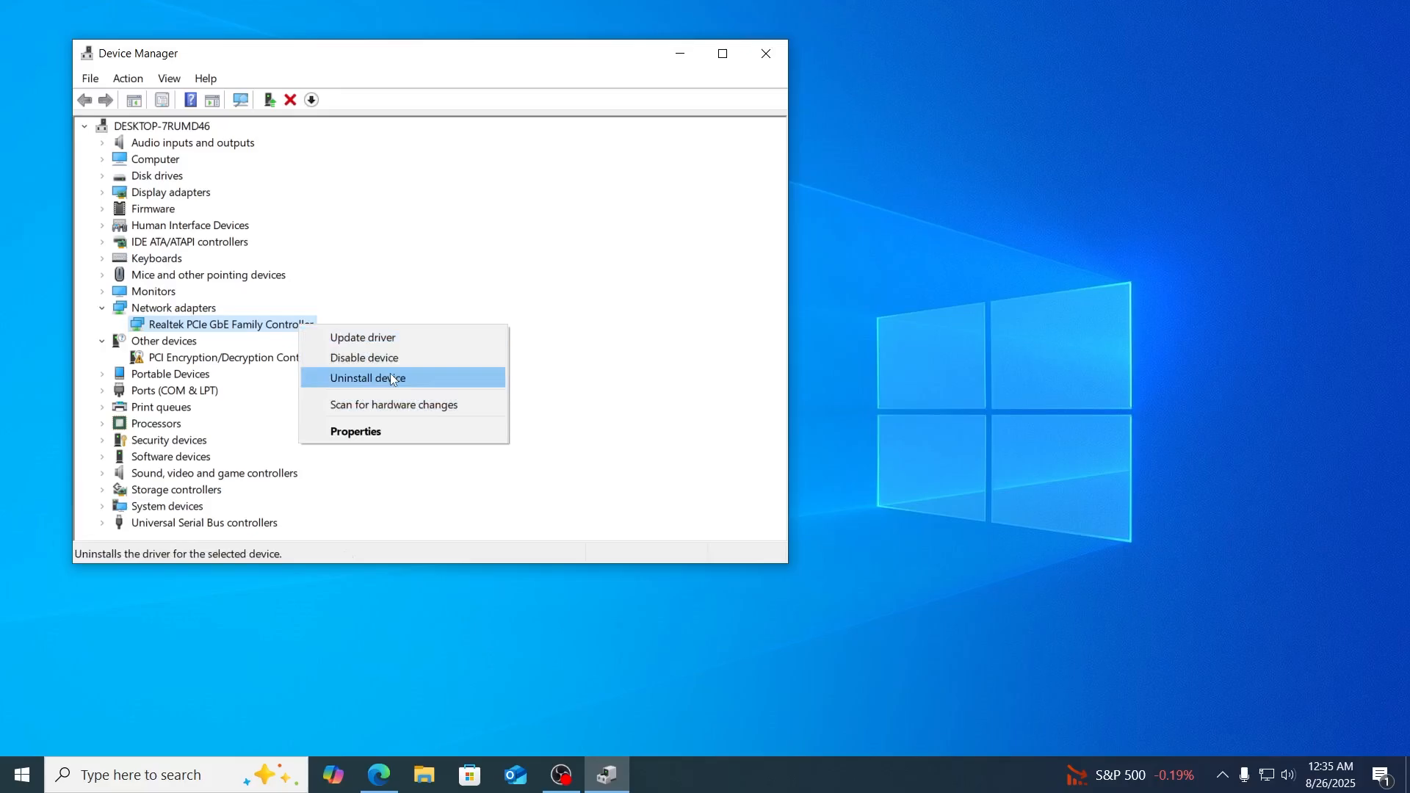
click(366, 378)
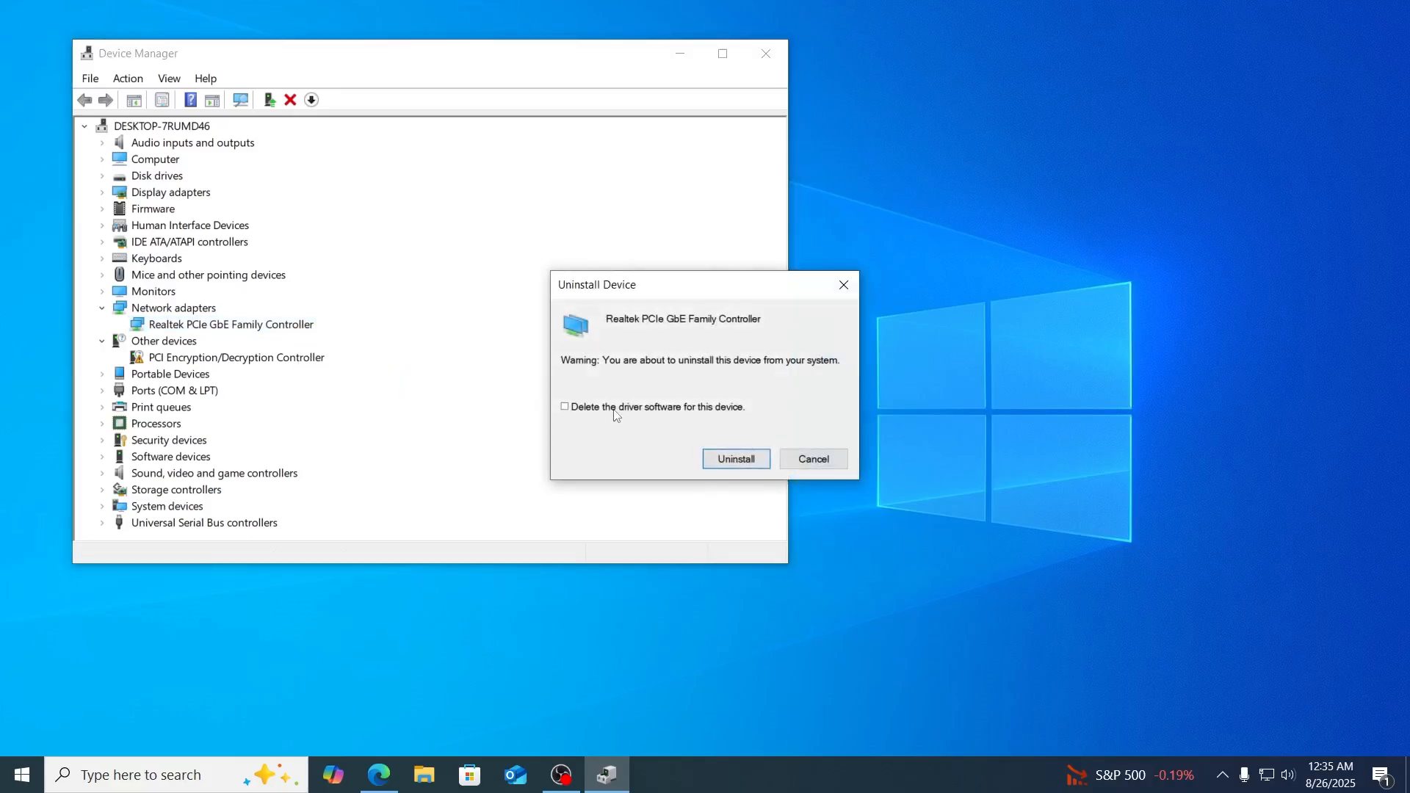
click(811, 458)
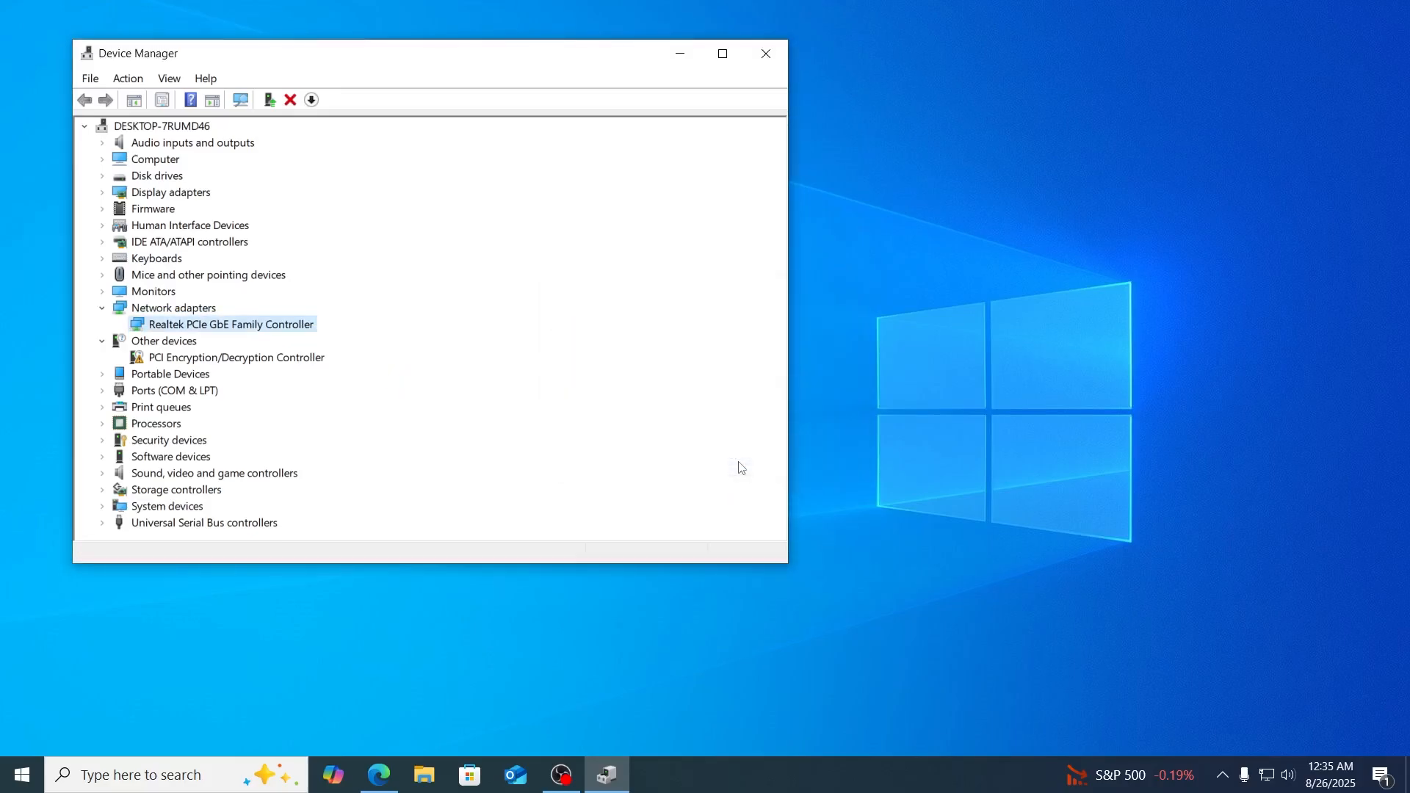
mouse_move(548, 330)
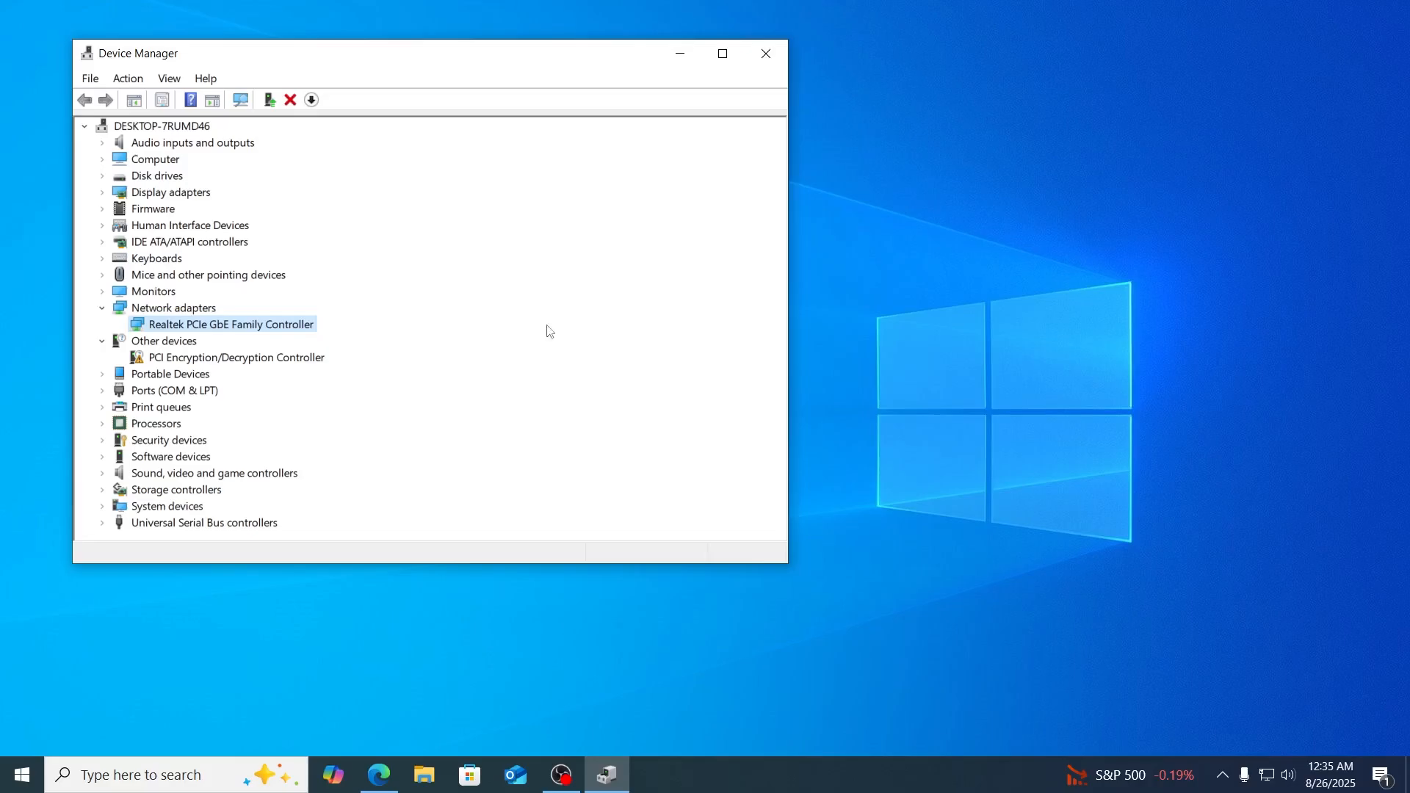
- Run Scan for hardware changes from the Action menu to redetect the Realtek controller
click(128, 78)
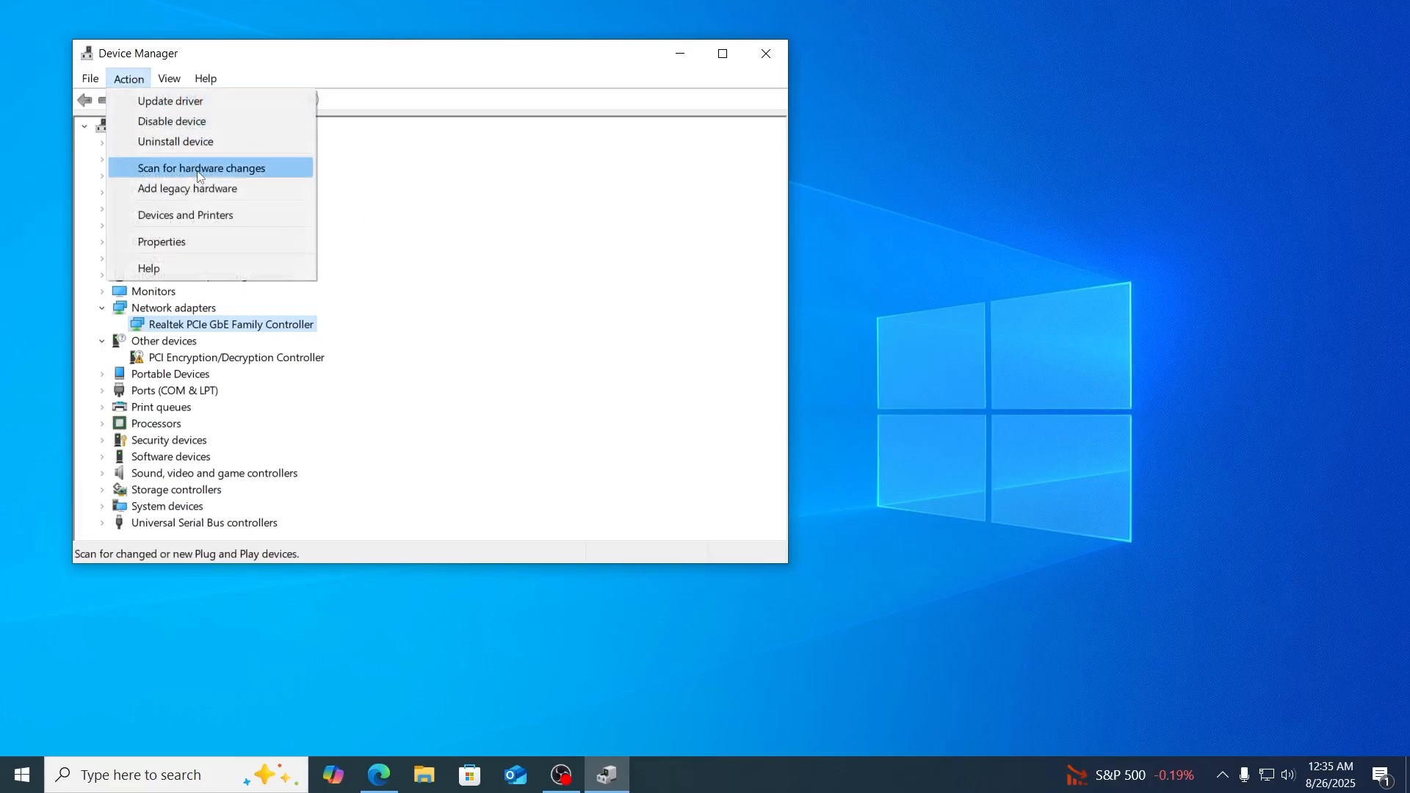
click(201, 167)
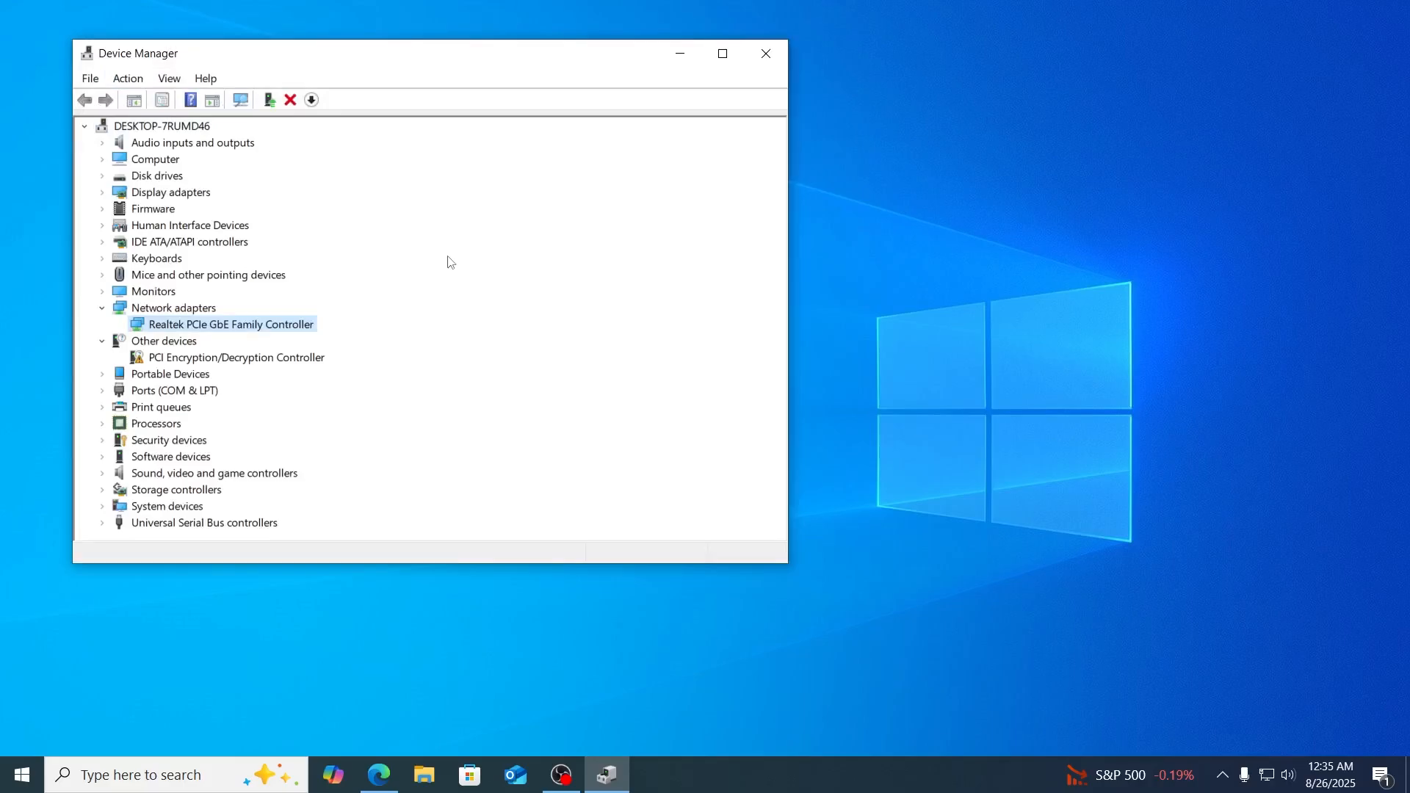
click(19, 774)
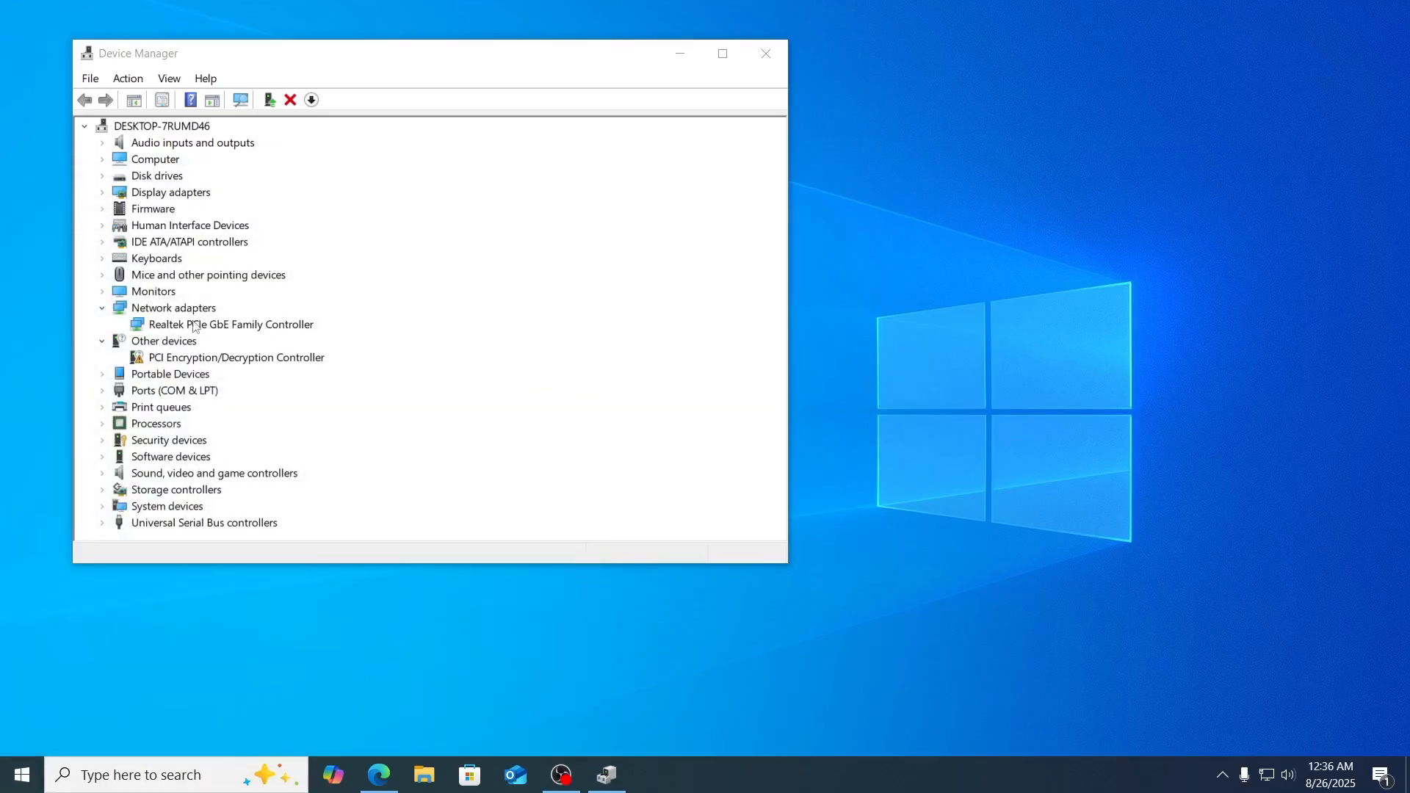
- Refocus Device Manager and minimize it to show the desktop
click(229, 324)
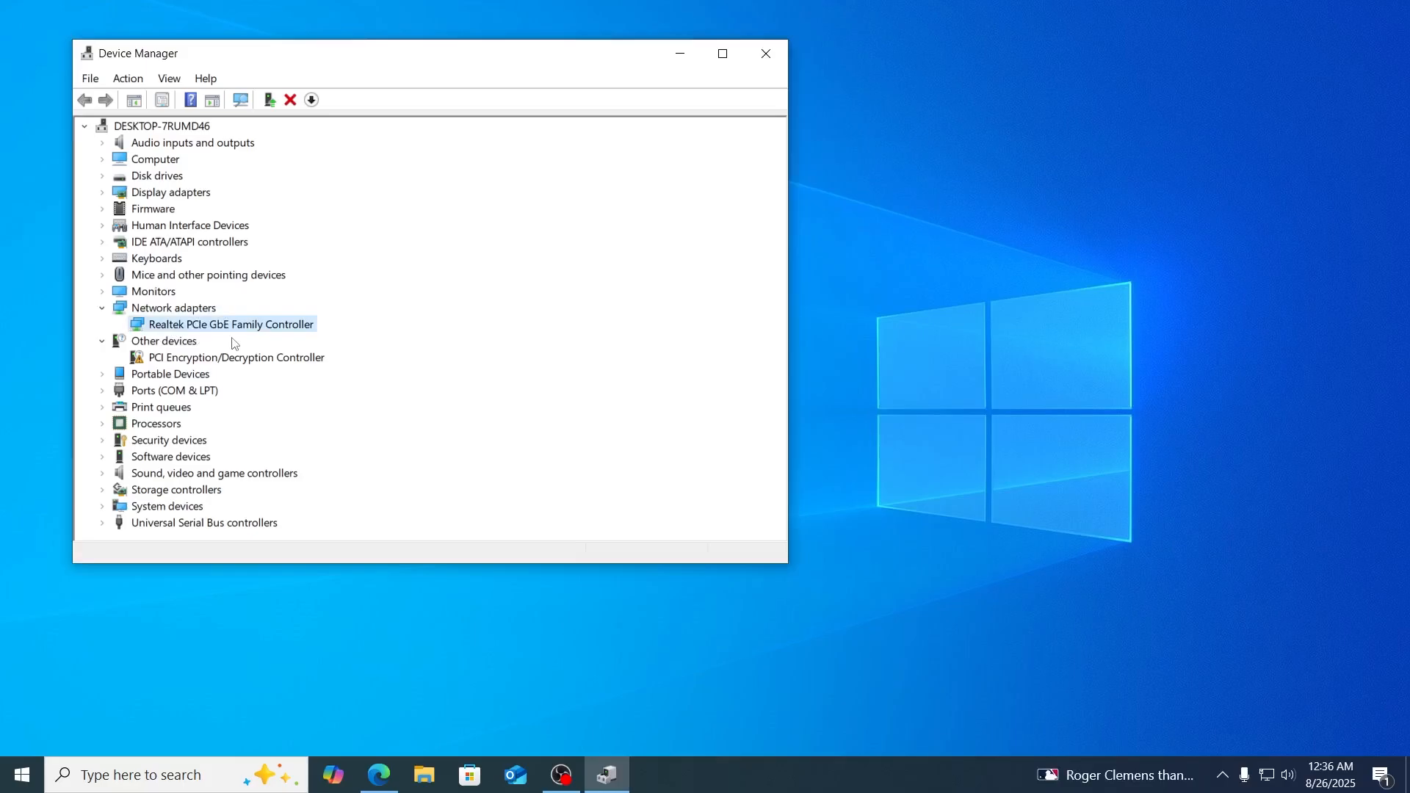
mouse_move(671, 370)
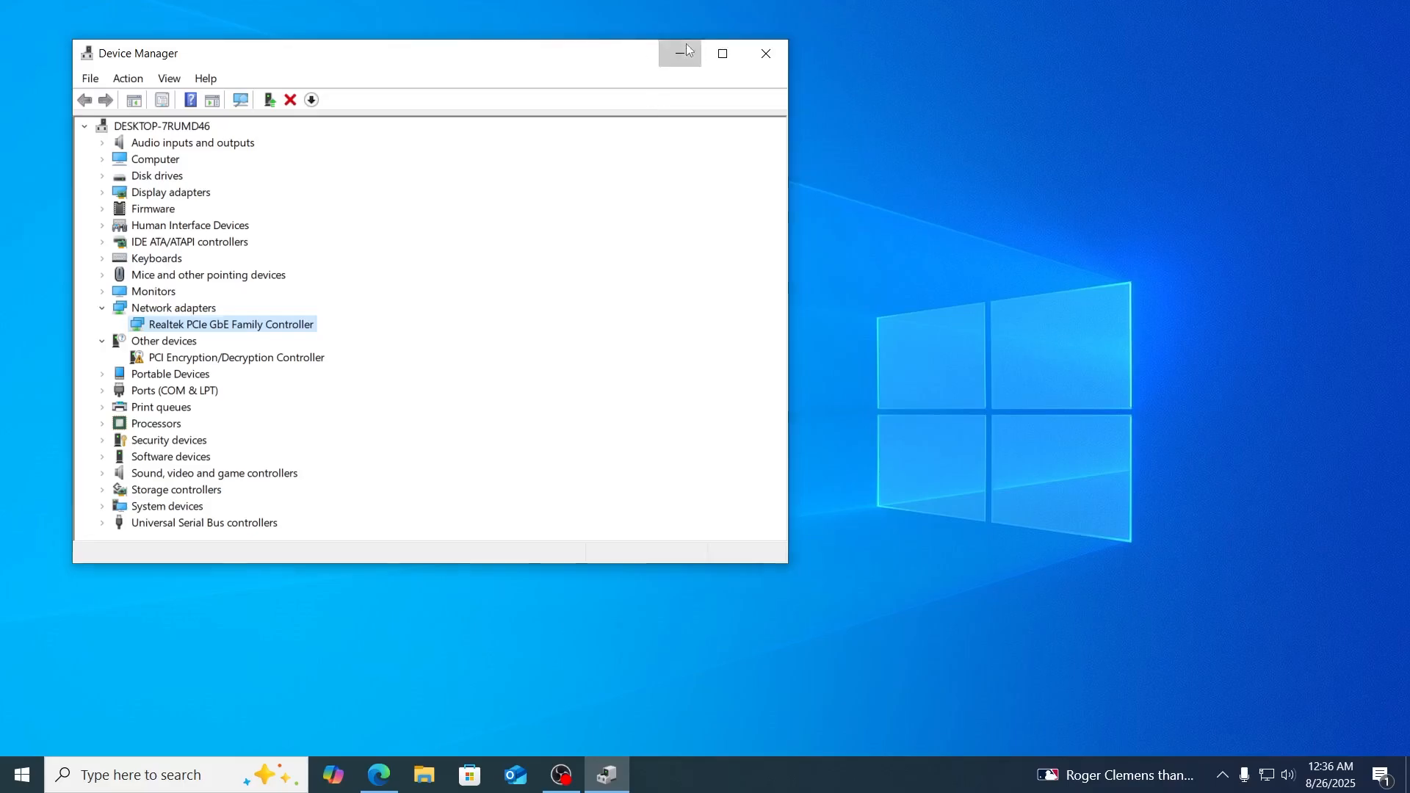
click(680, 53)
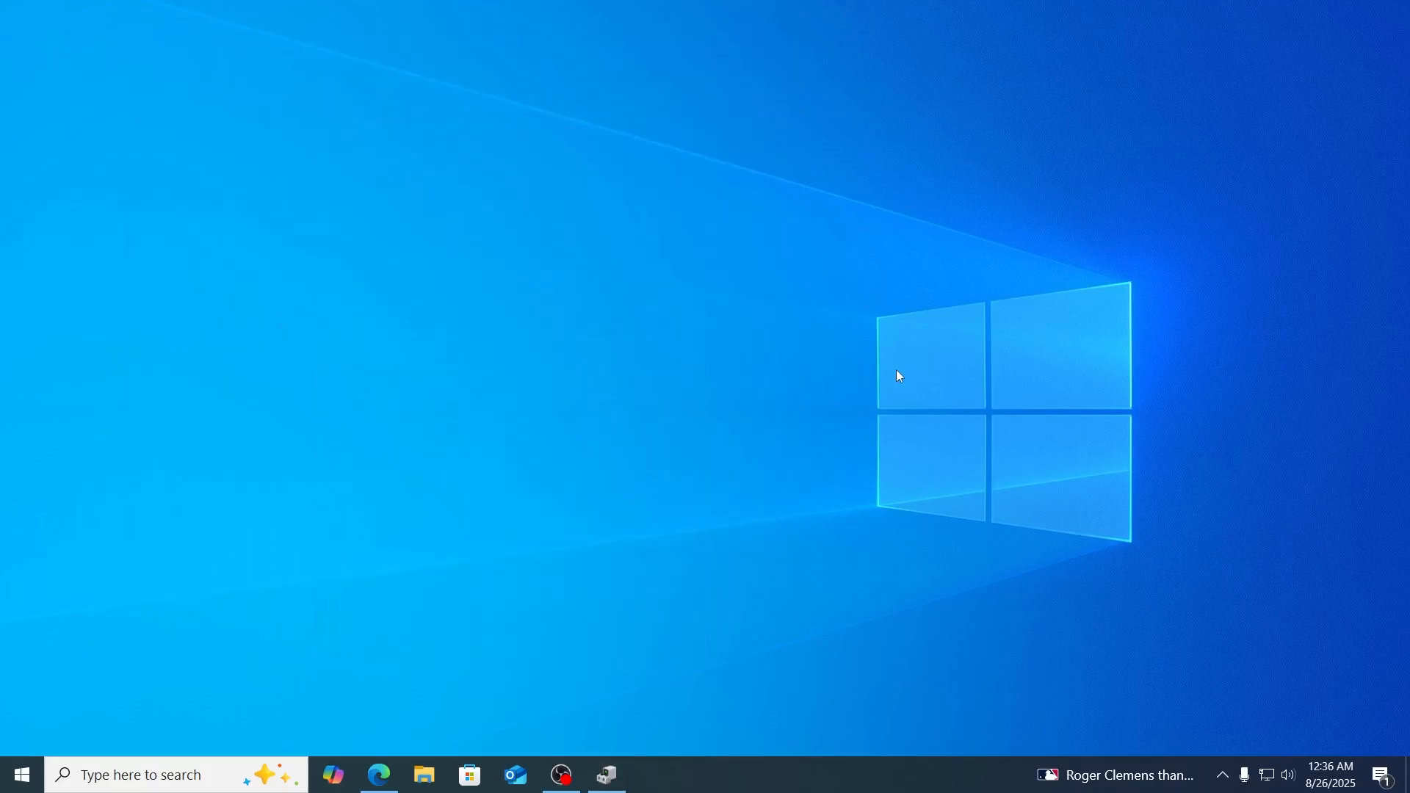